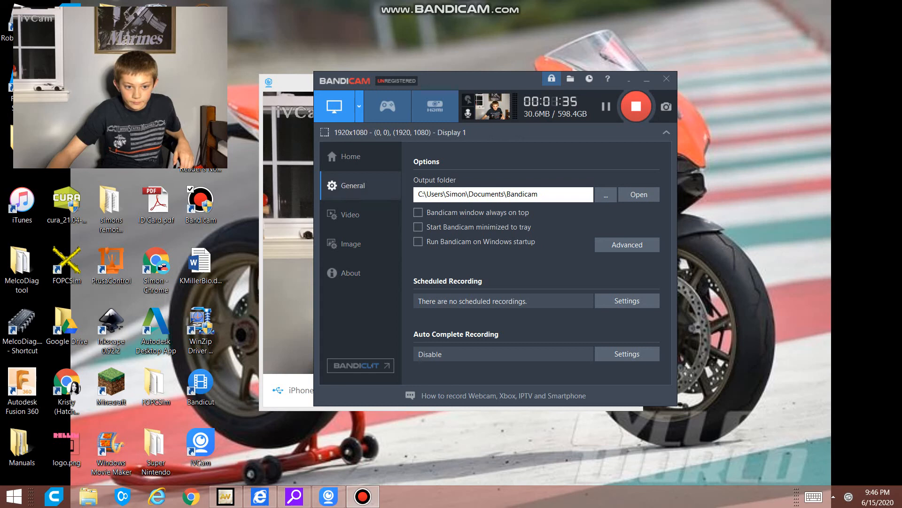
# Switch from Bandicam's general options back to the Get Started fullscreen-recording overview via the Home sidebar entry.
pyautogui.click(351, 156)
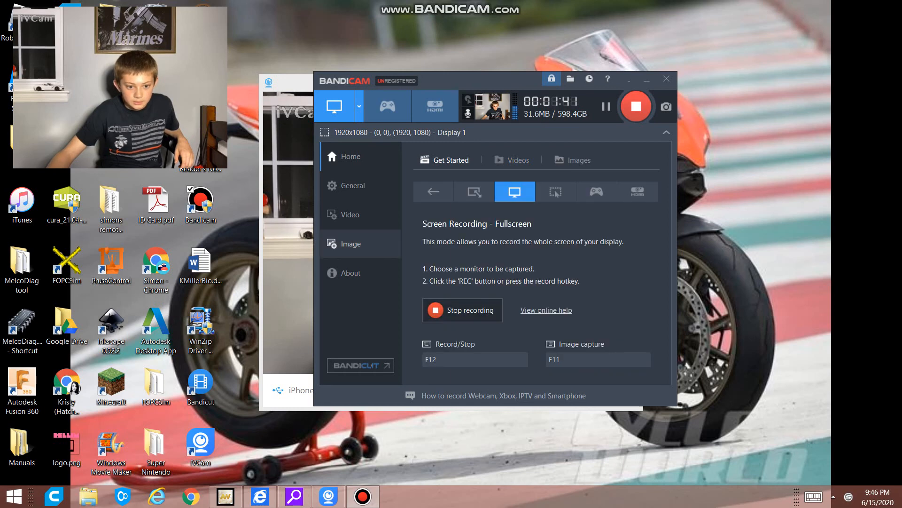
pyautogui.click(353, 185)
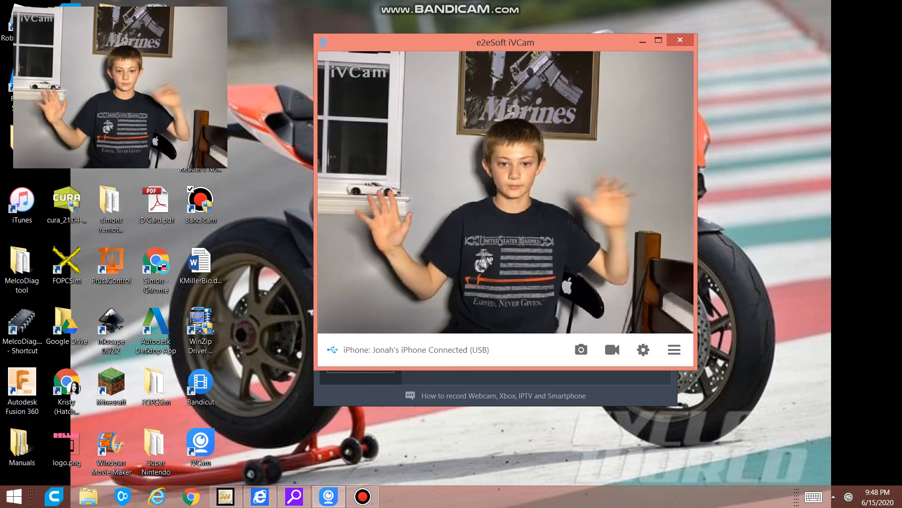
# Shift the e2eSoft iVCam window with the live iPhone feed slightly to the left.
pyautogui.moveTo(504, 42); pyautogui.dragTo(447, 44)
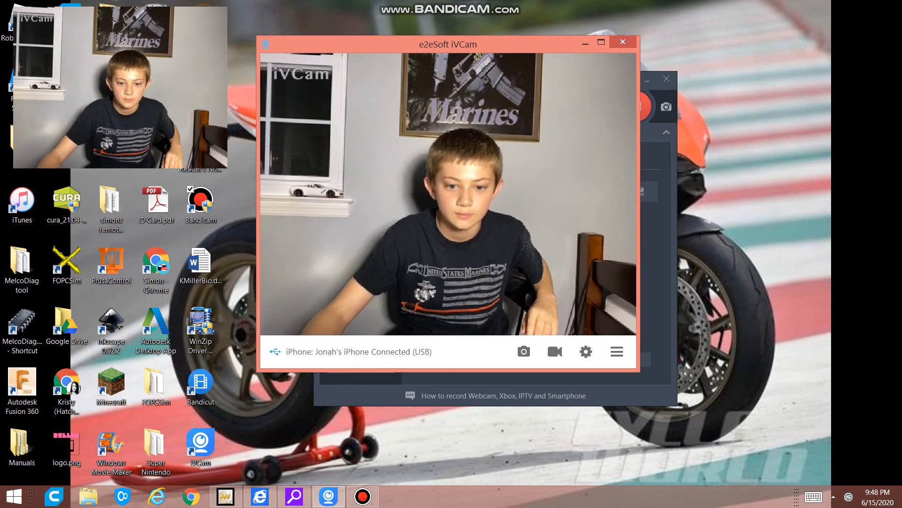